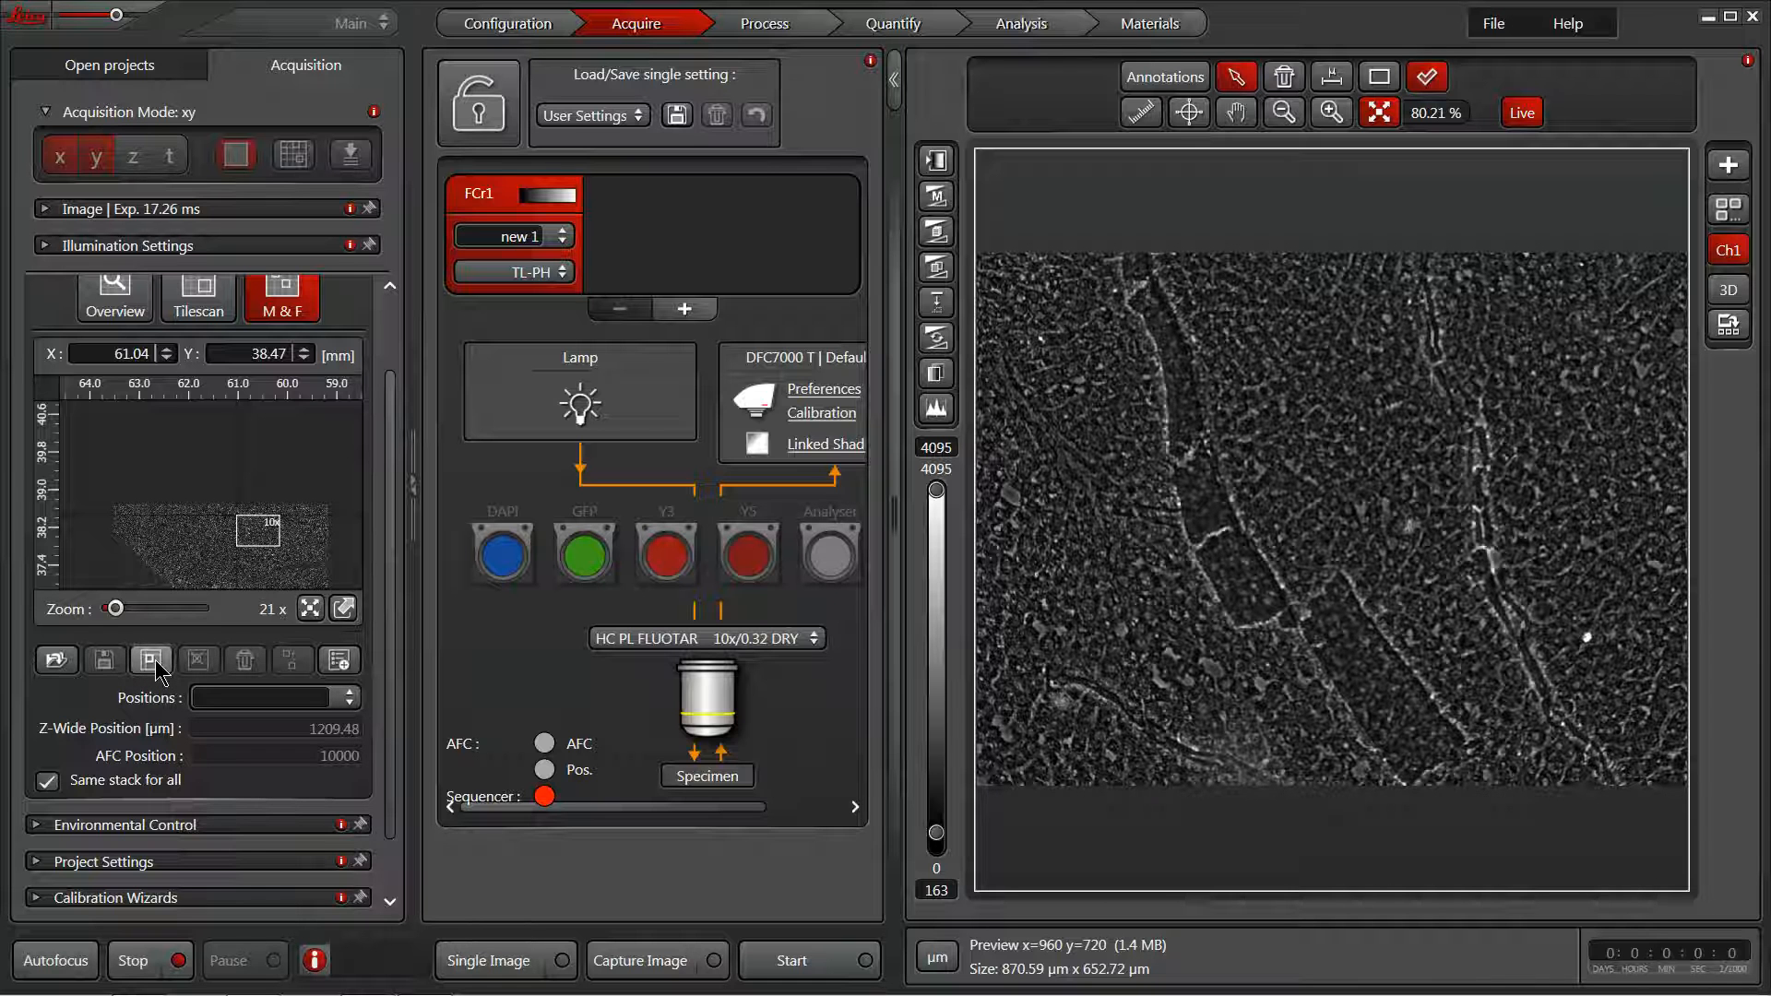
- Store the current stage location as Position1 in the Mark & Find list
{"action": "left_click", "coordinate": [151, 661]}
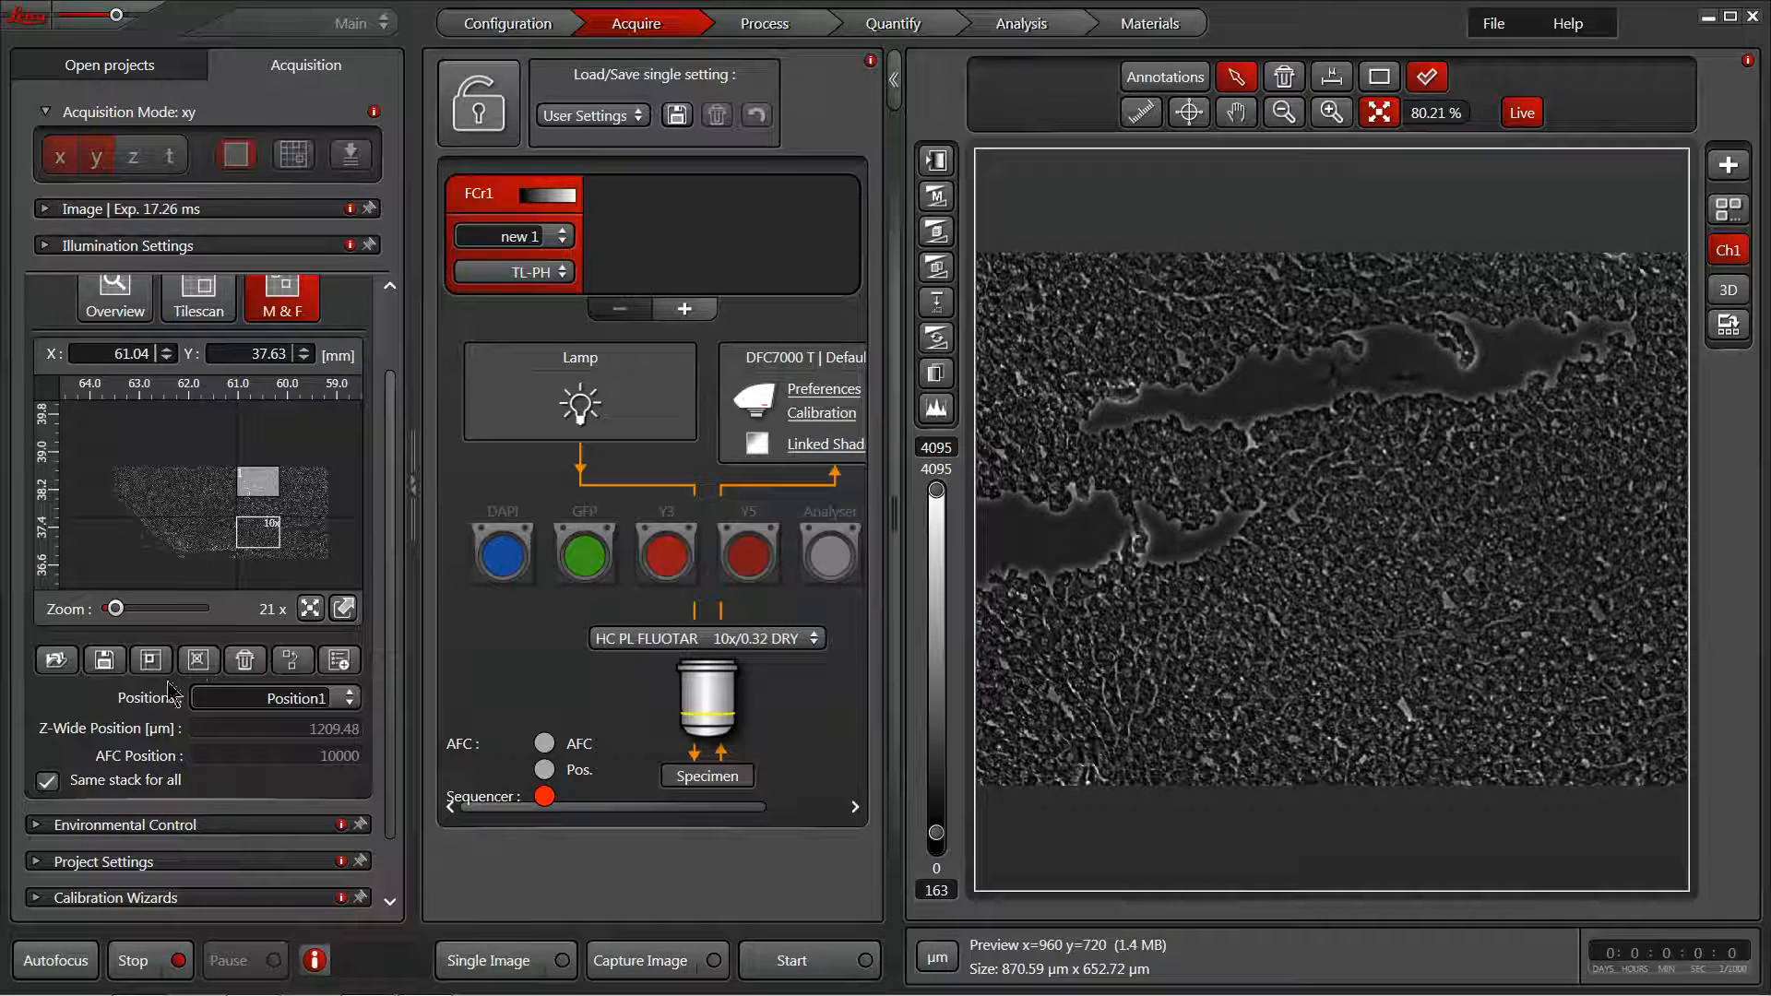
- Mark Position2, move the stage to another region, and mark a third position
{"action": "left_click", "coordinate": [150, 660]}
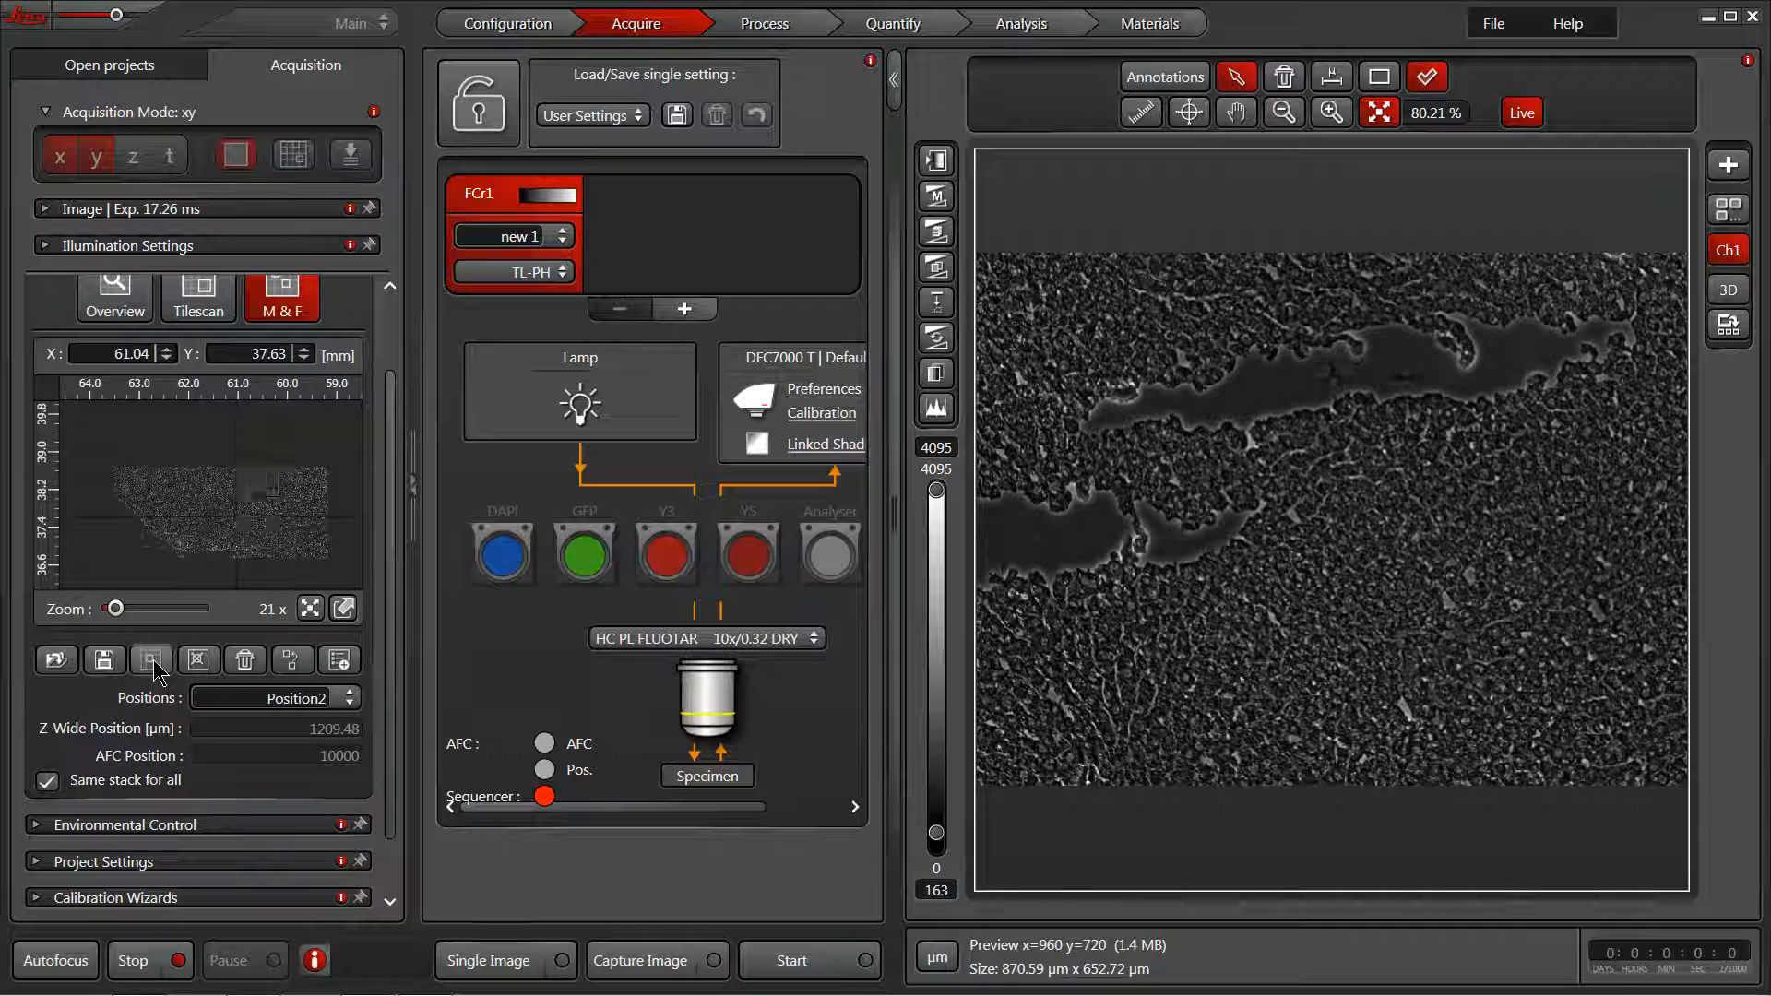
{"action": "left_click", "coordinate": [151, 660]}
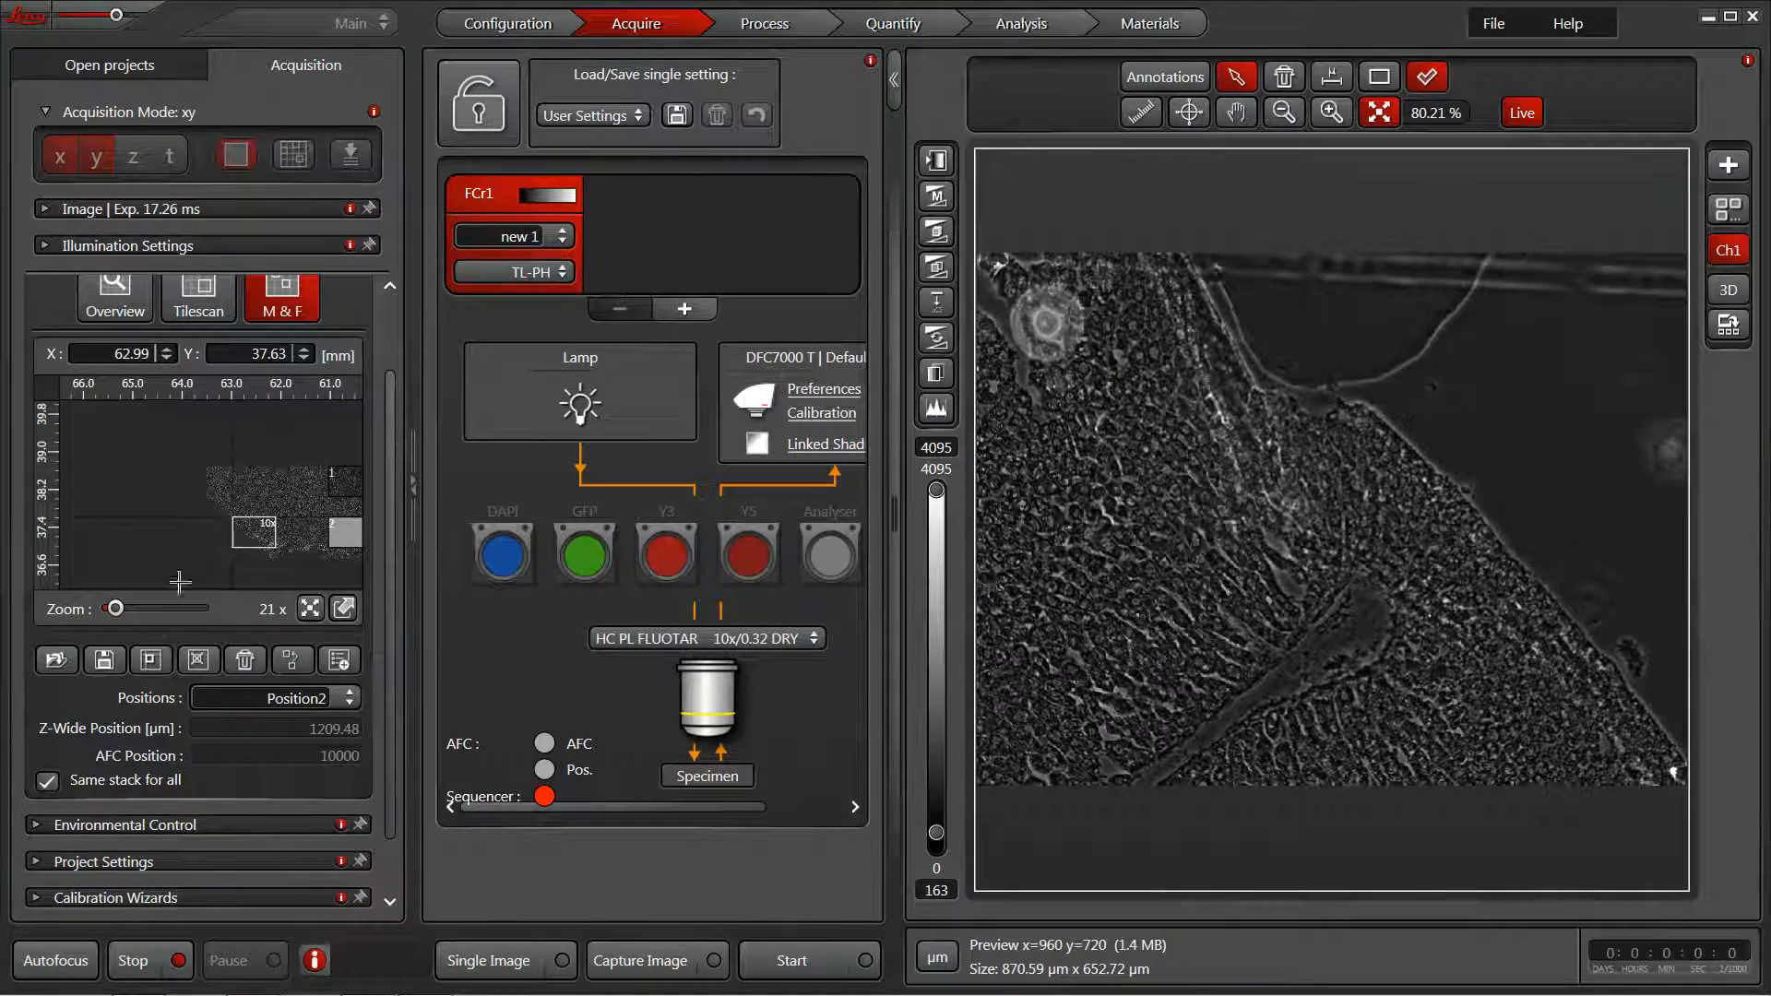
{"action": "left_click", "coordinate": [150, 660]}
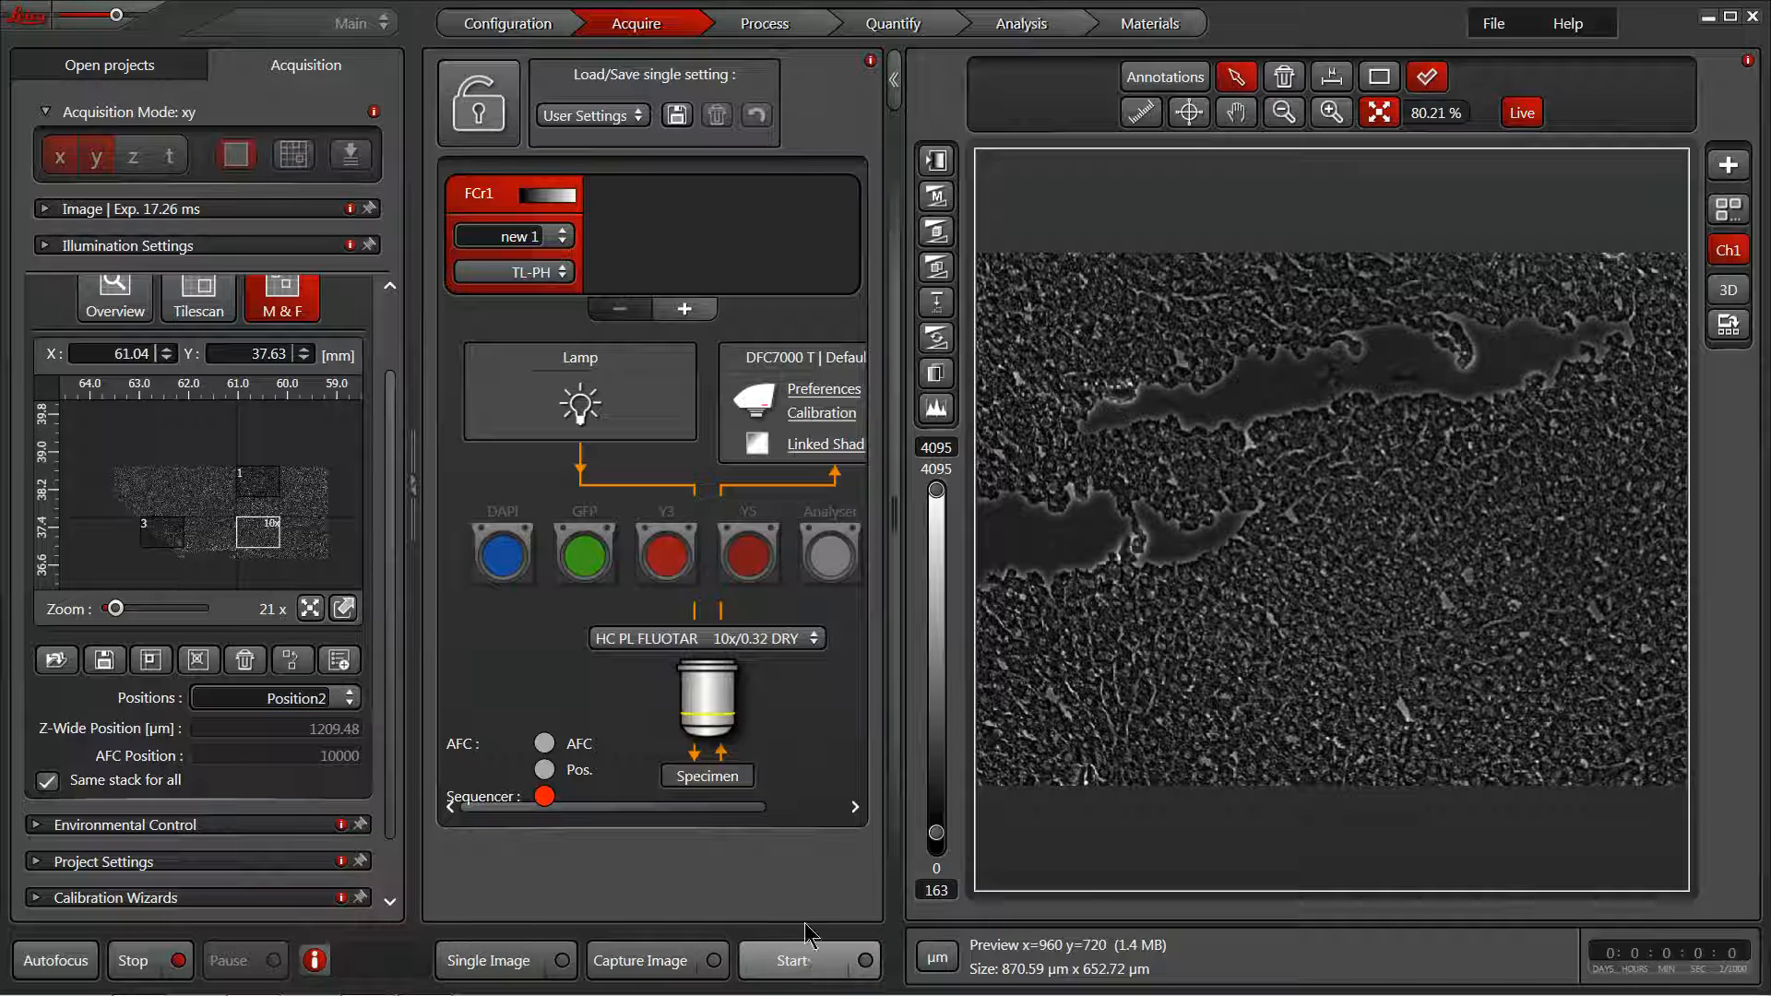
- Run the Mark & Find acquisition to image all three stored positions
{"action": "left_click", "coordinate": [801, 961]}
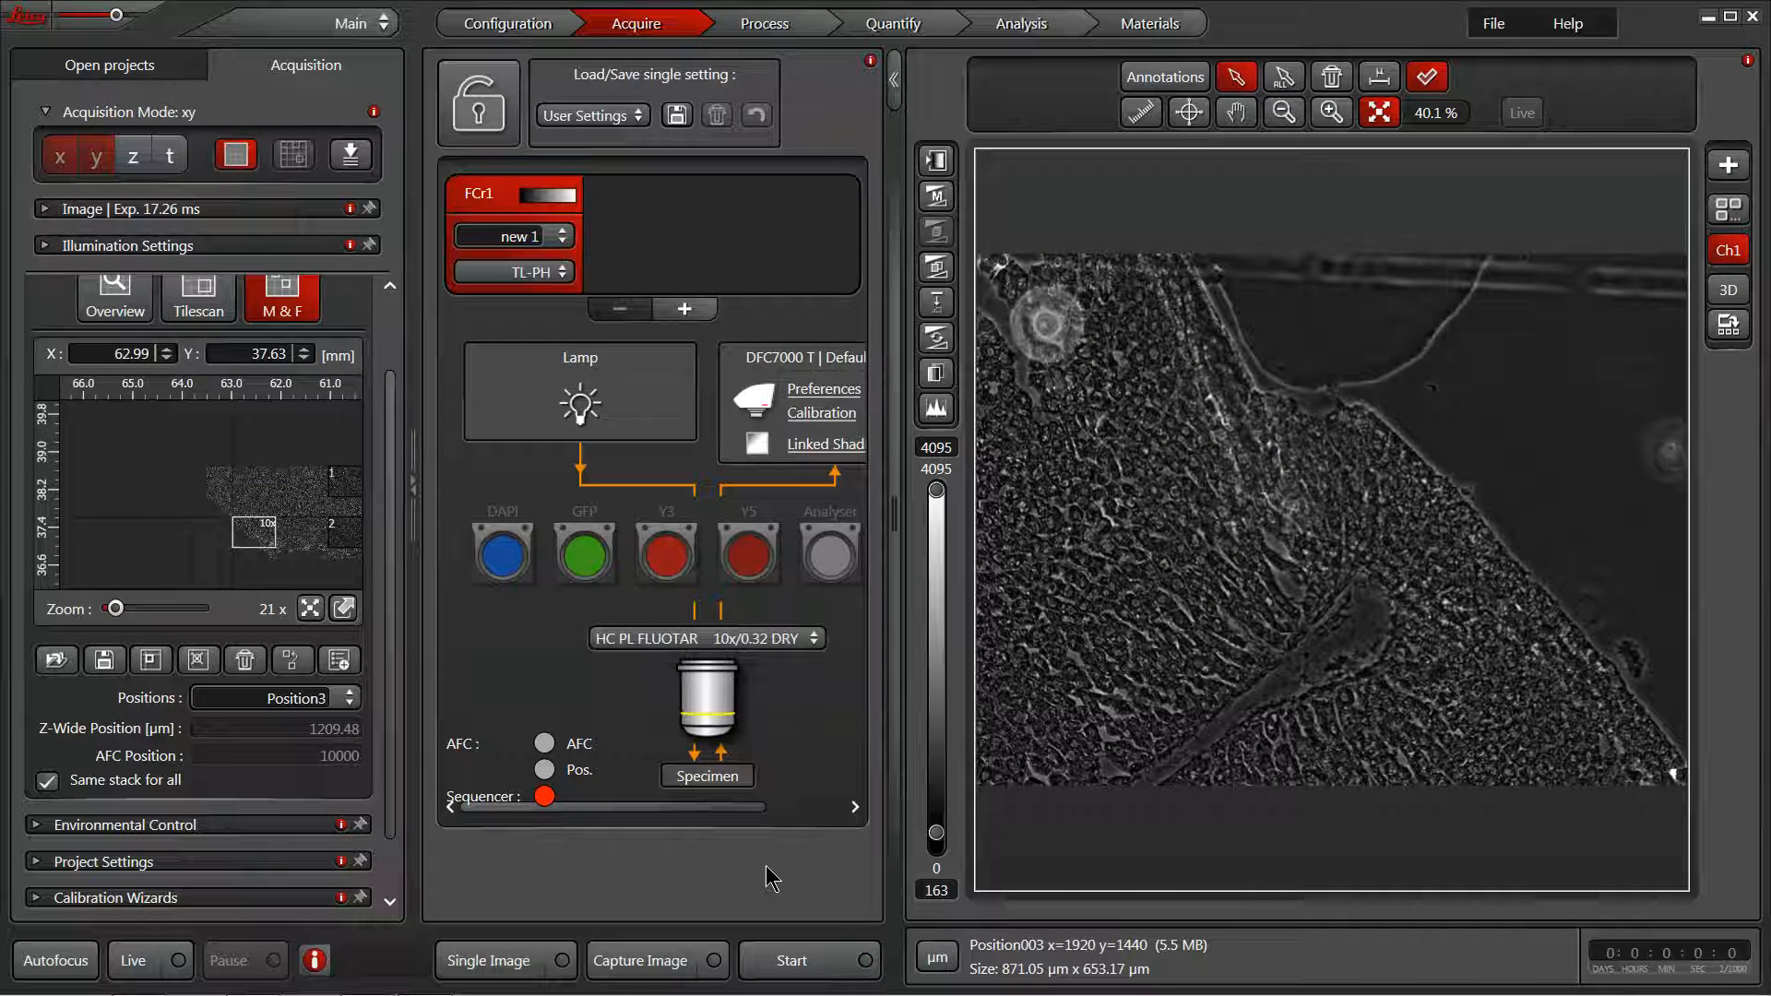
{"action": "mouse_move", "coordinate": [1338, 519]}
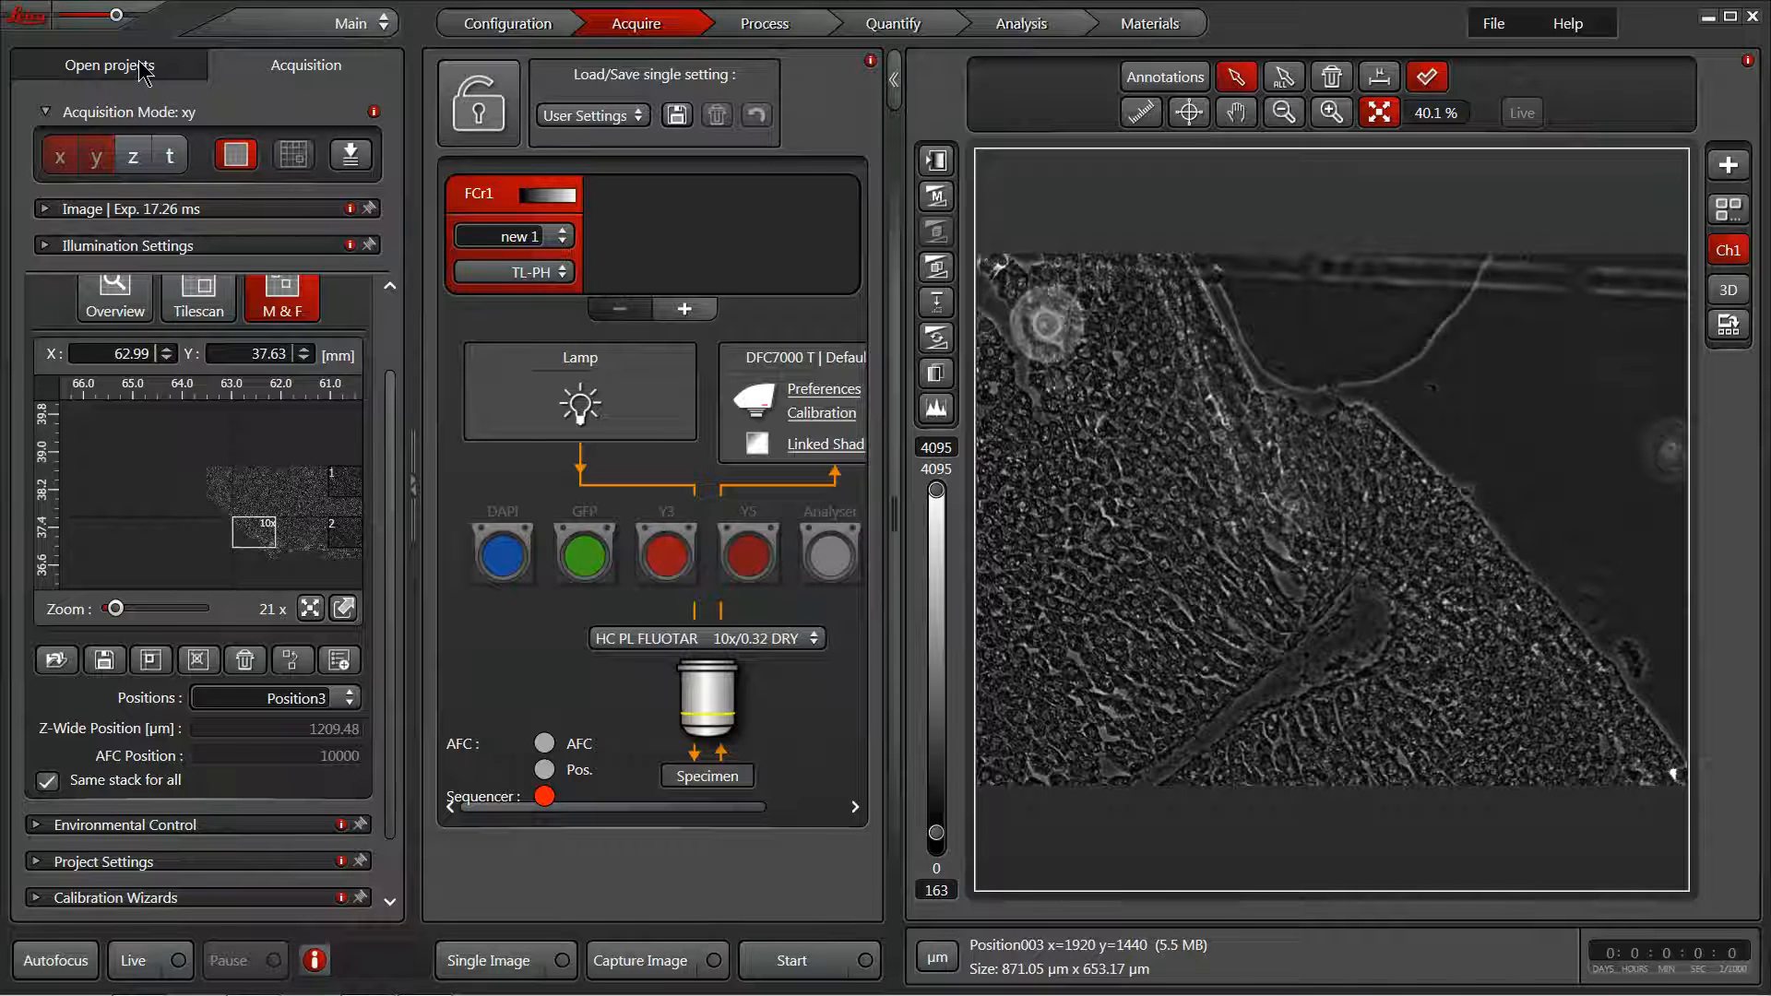
- Show Open projects to list Mark_and_Find_002 with Position001, Position002 and Position003
{"action": "left_click", "coordinate": [108, 65]}
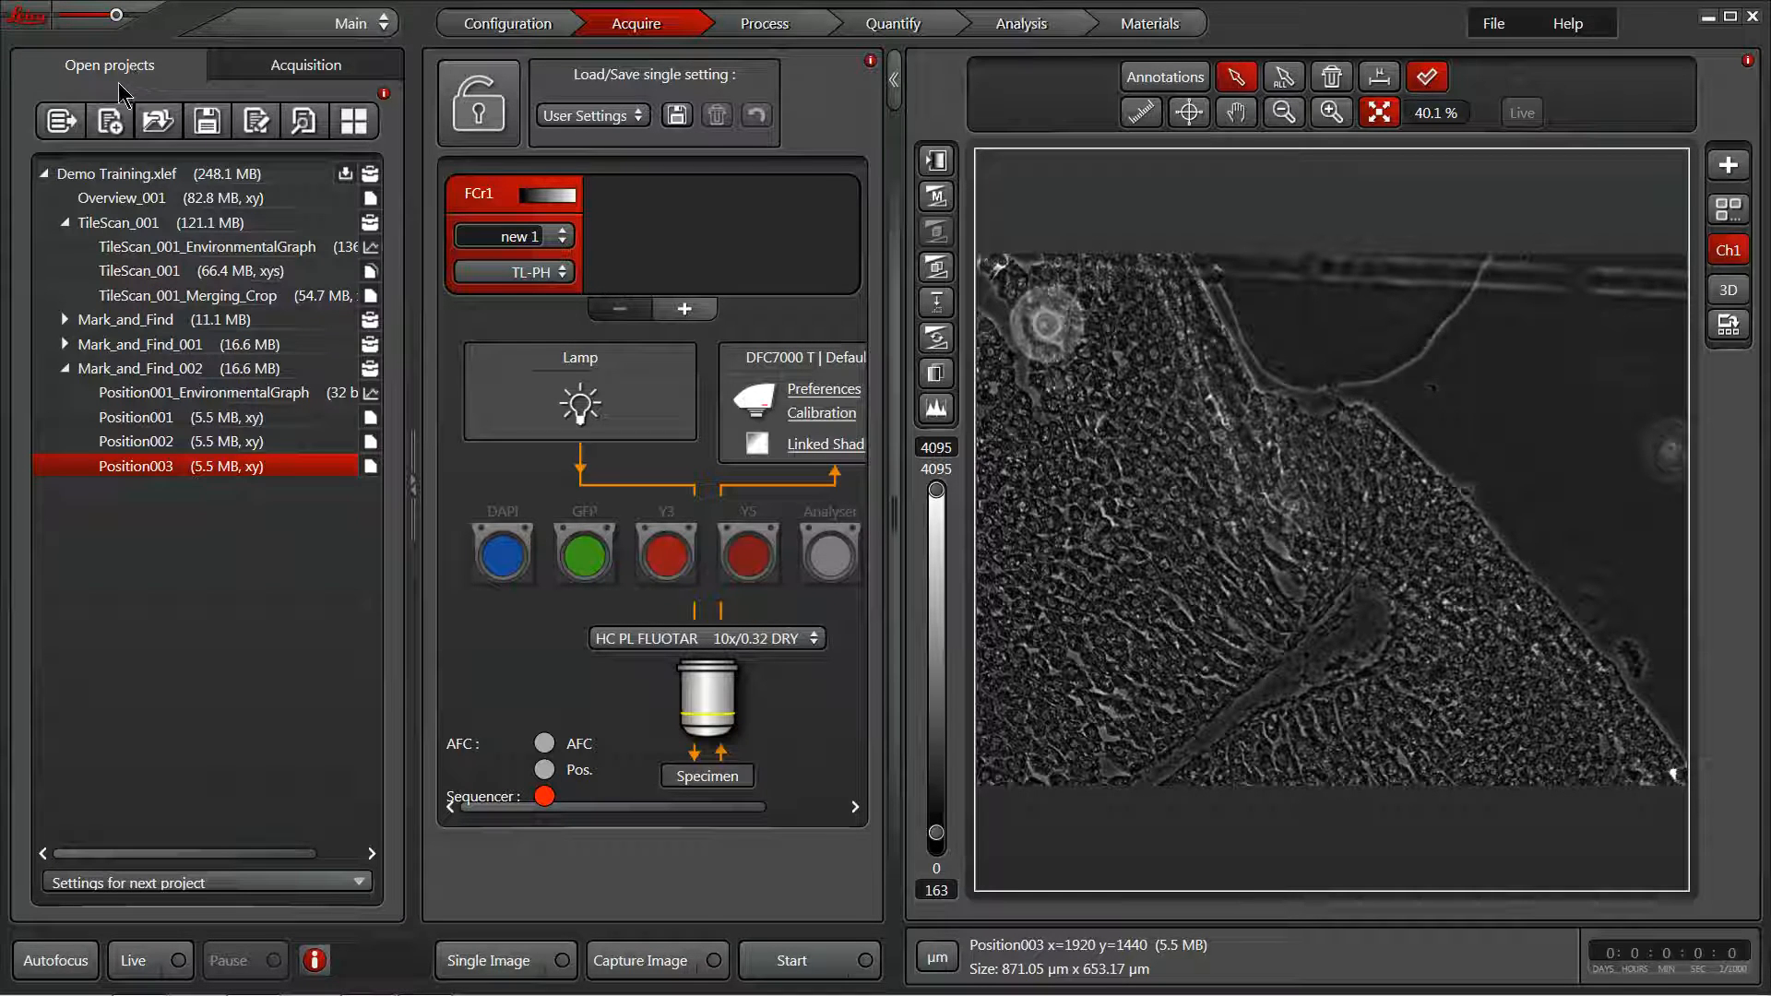
{"action": "mouse_move", "coordinate": [152, 474]}
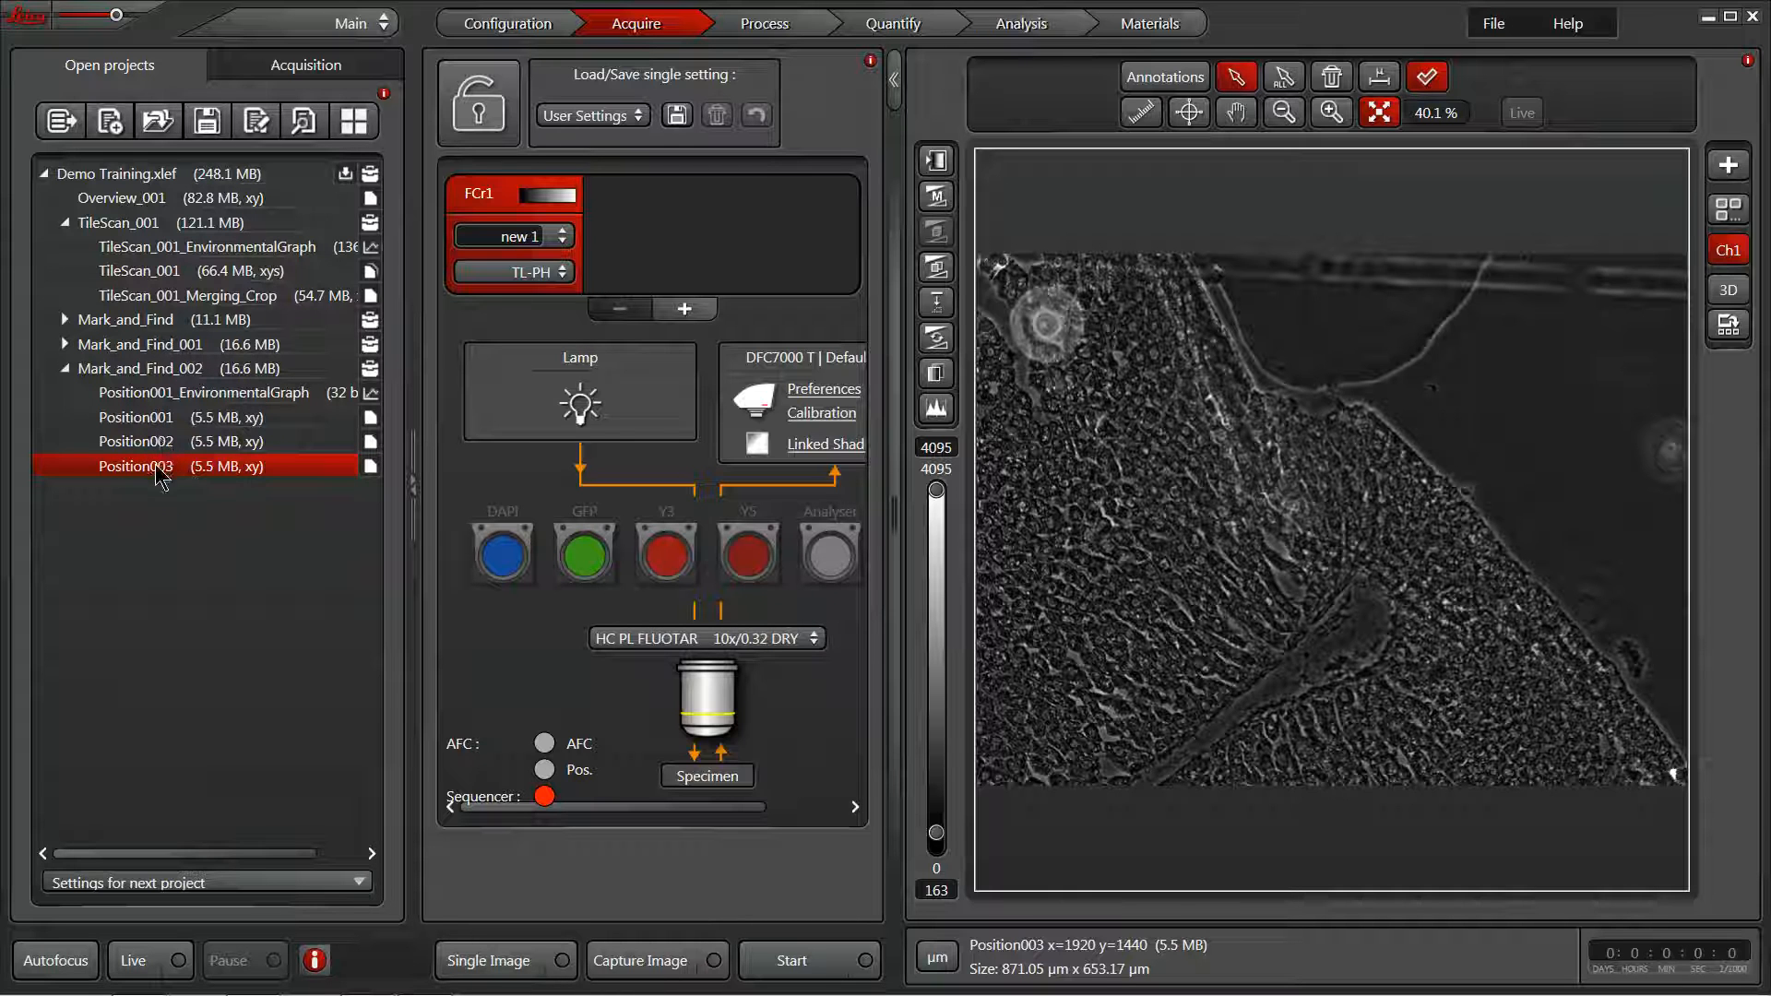
{"action": "mouse_move", "coordinate": [181, 523]}
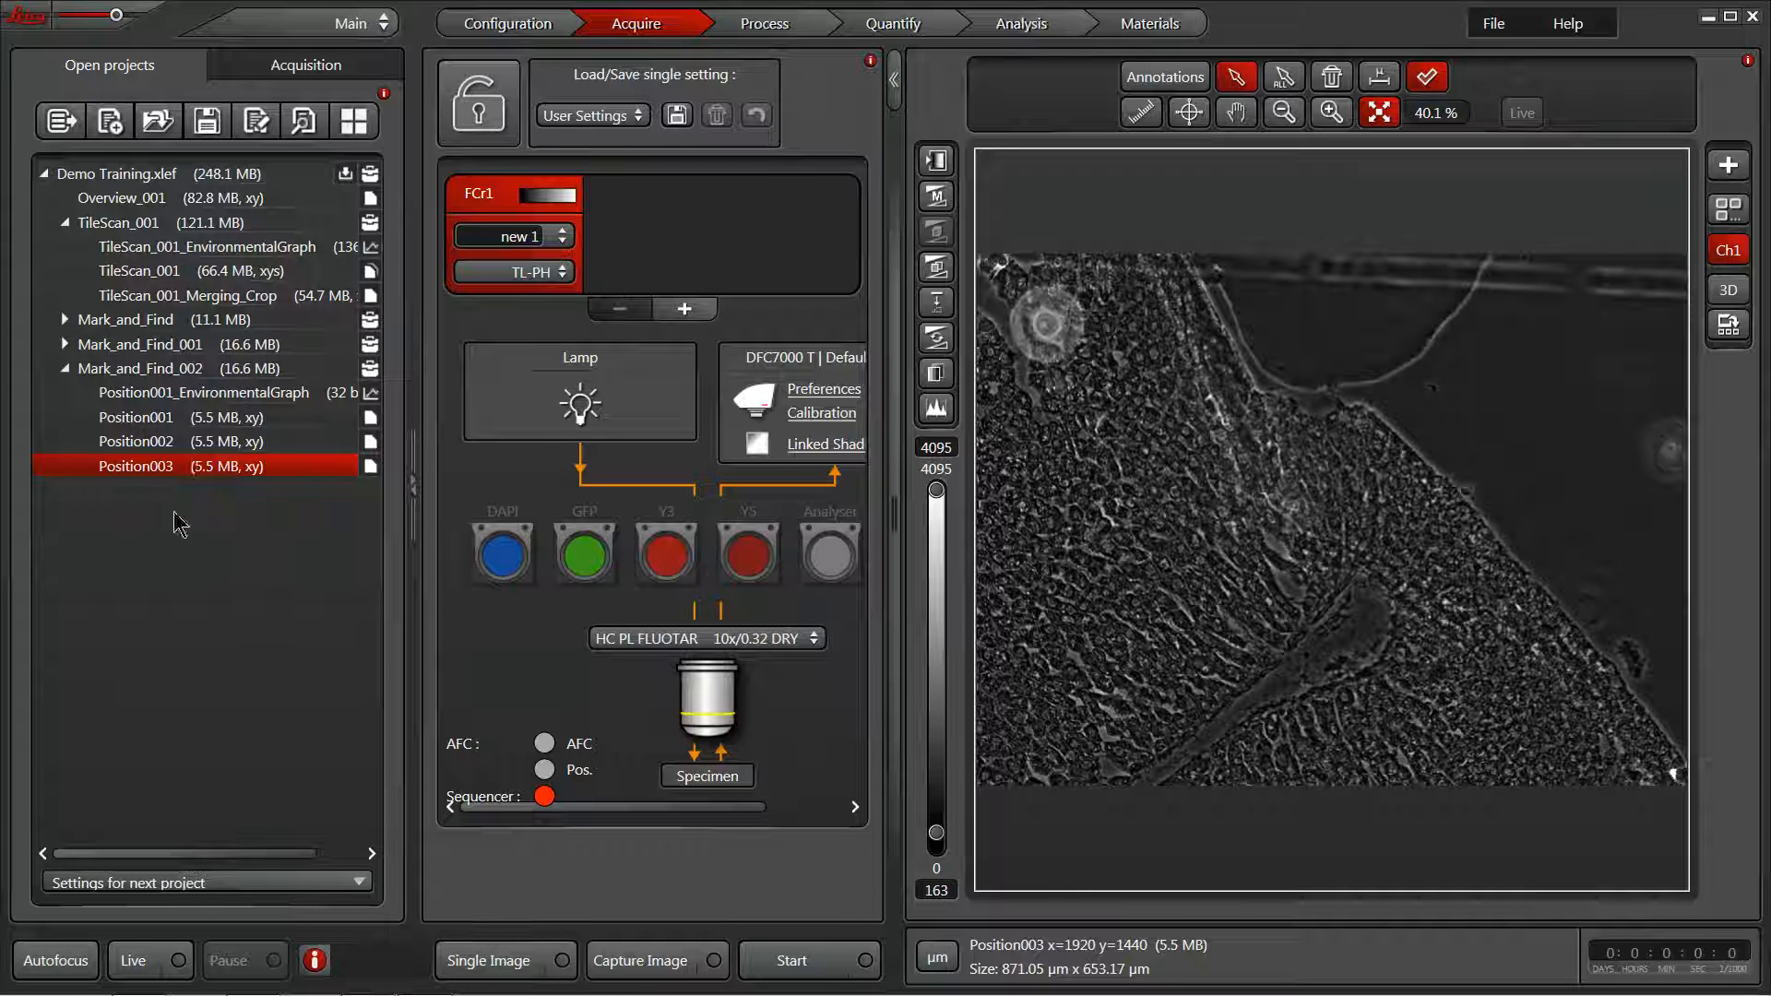
{"action": "mouse_move", "coordinate": [263, 593]}
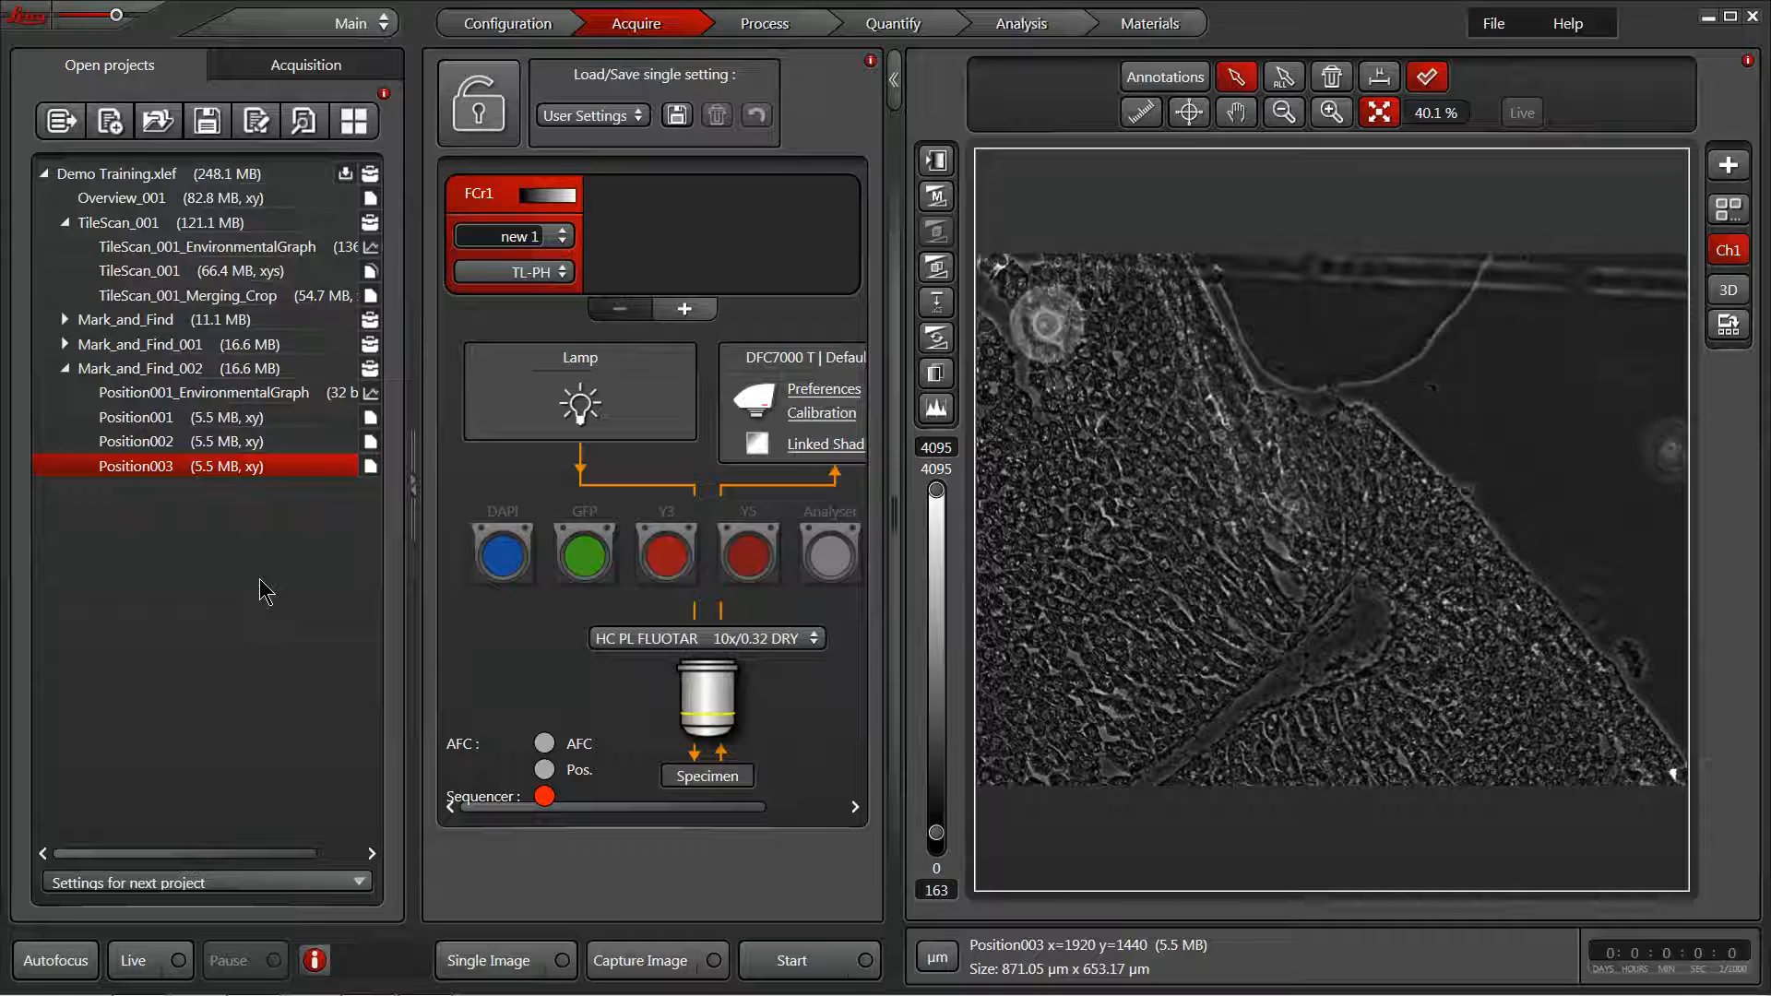